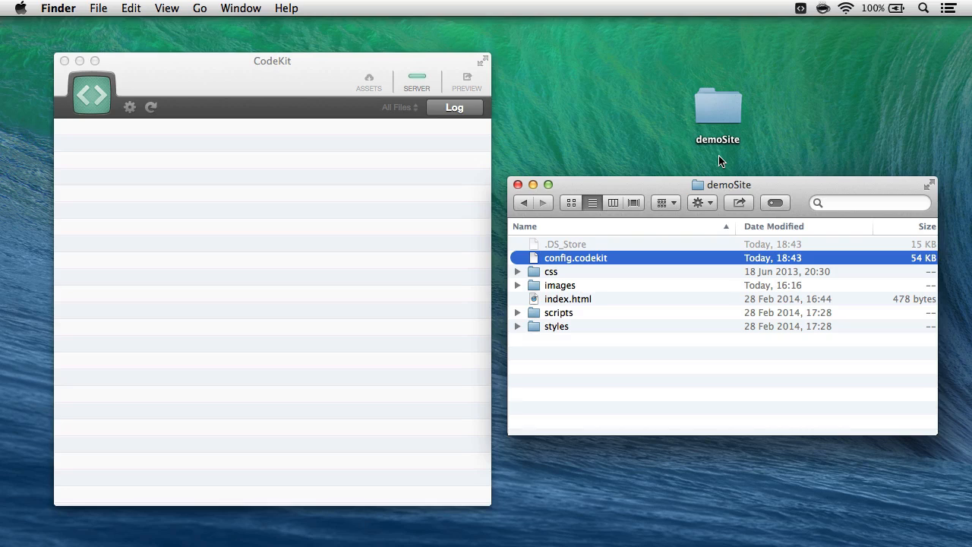
pyautogui.moveTo(712, 160)
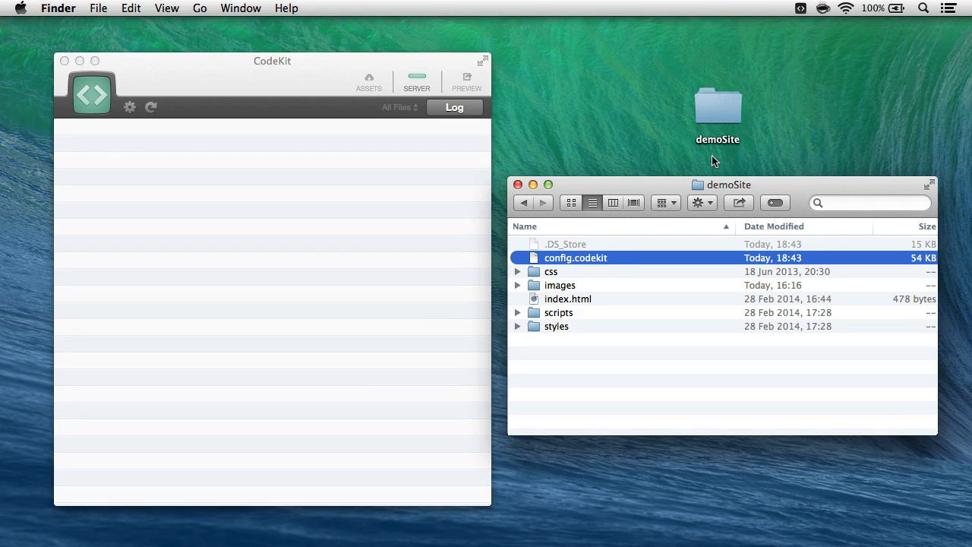
pyautogui.moveTo(740, 156)
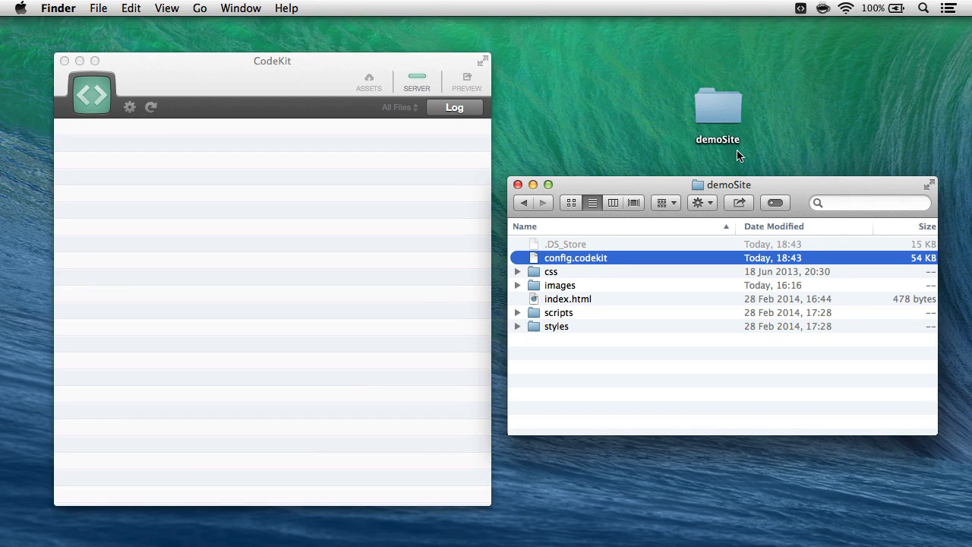
pyautogui.moveTo(467, 208)
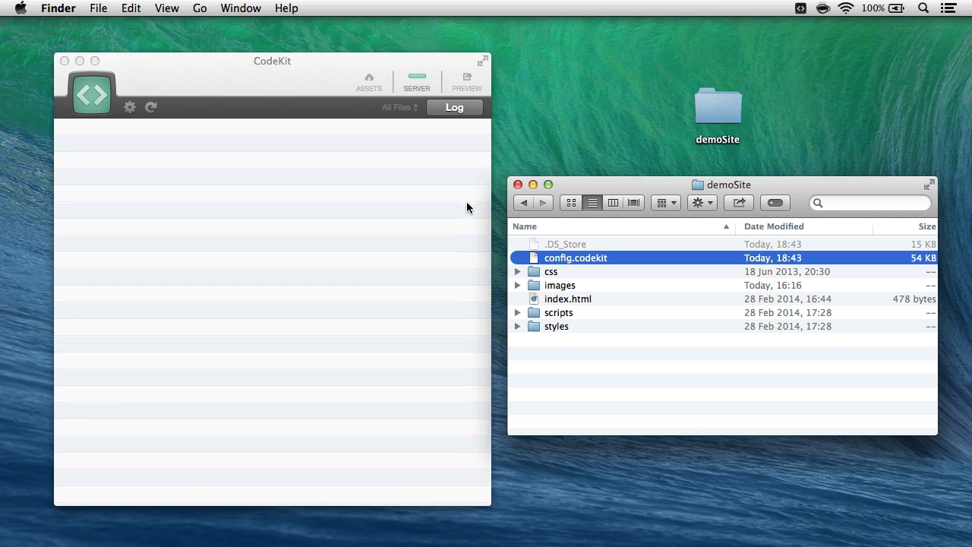
pyautogui.moveTo(550, 268)
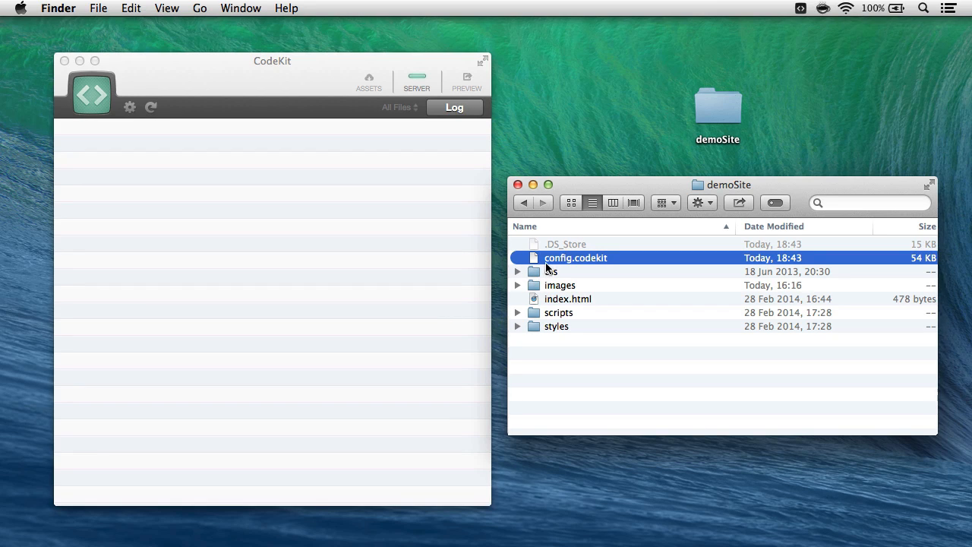
pyautogui.moveTo(592, 266)
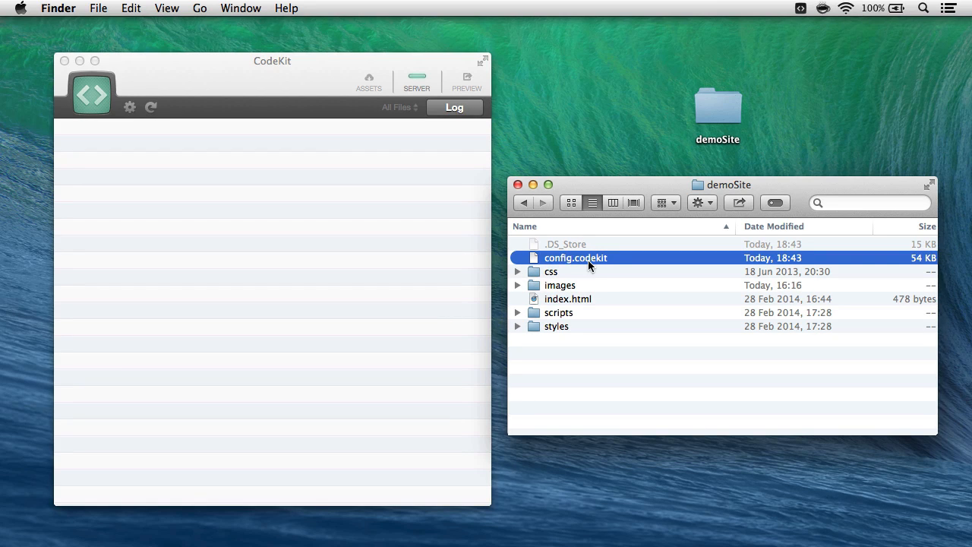
pyautogui.moveTo(533, 284)
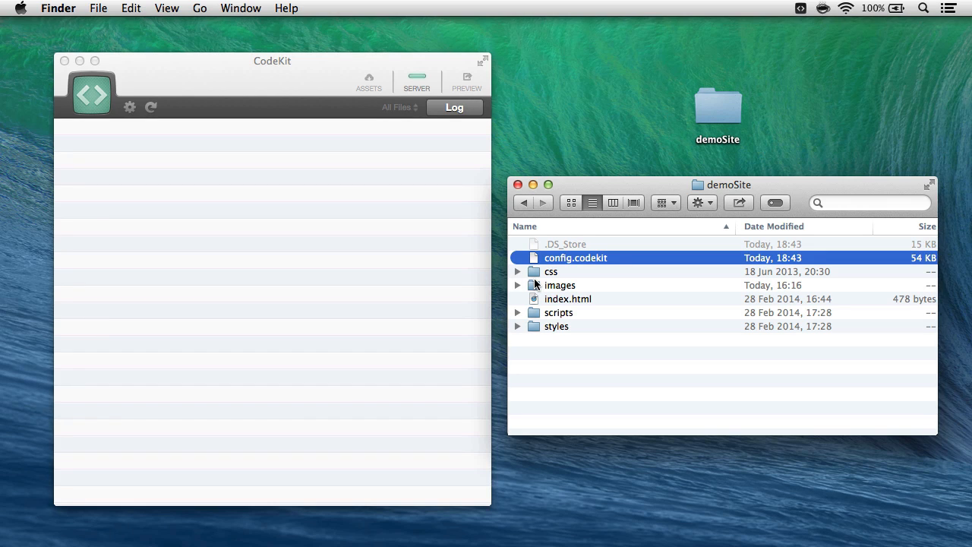
pyautogui.moveTo(569, 345)
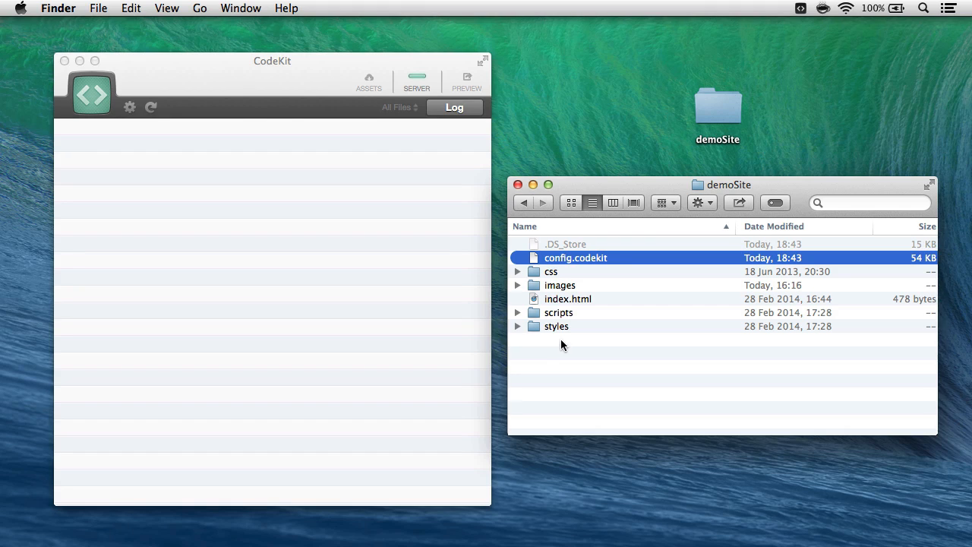
pyautogui.moveTo(602, 266)
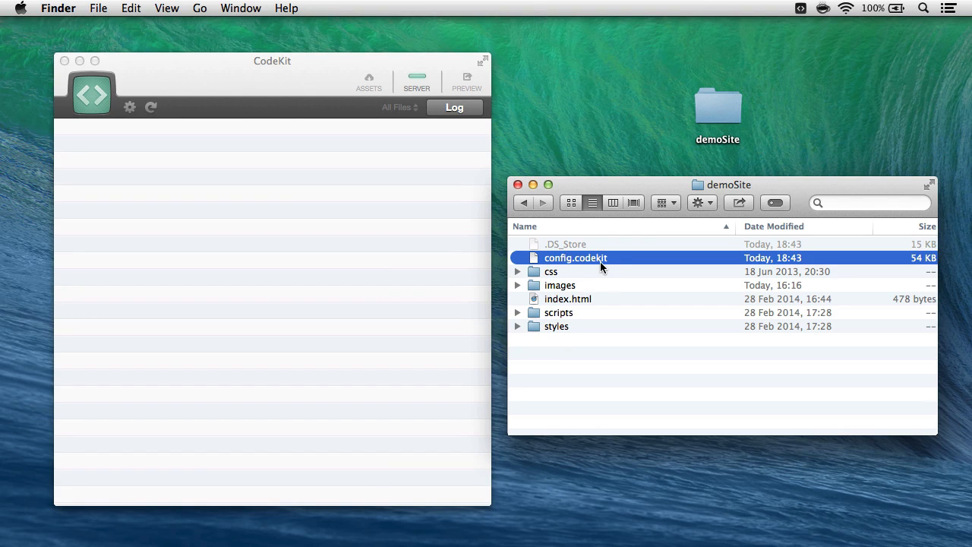
pyautogui.moveTo(437, 218)
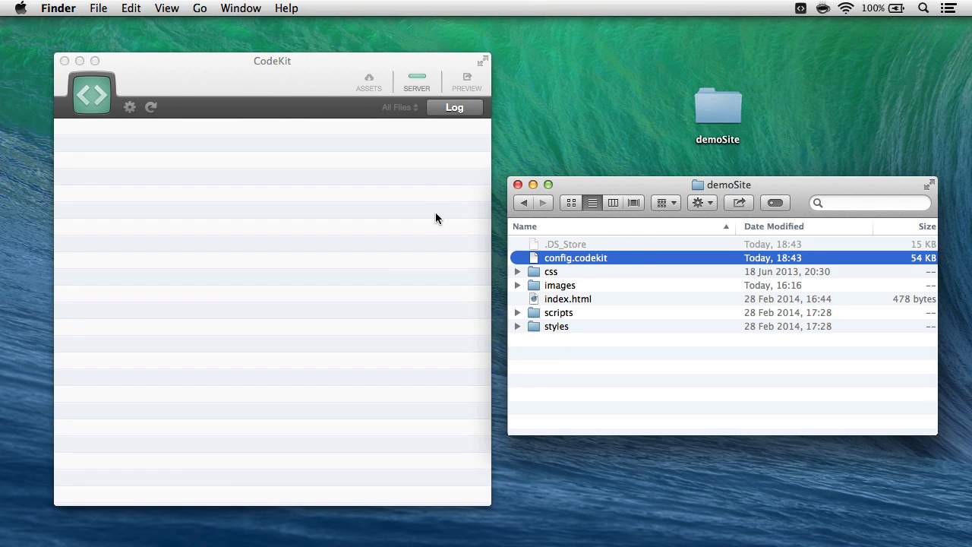
pyautogui.moveTo(461, 237)
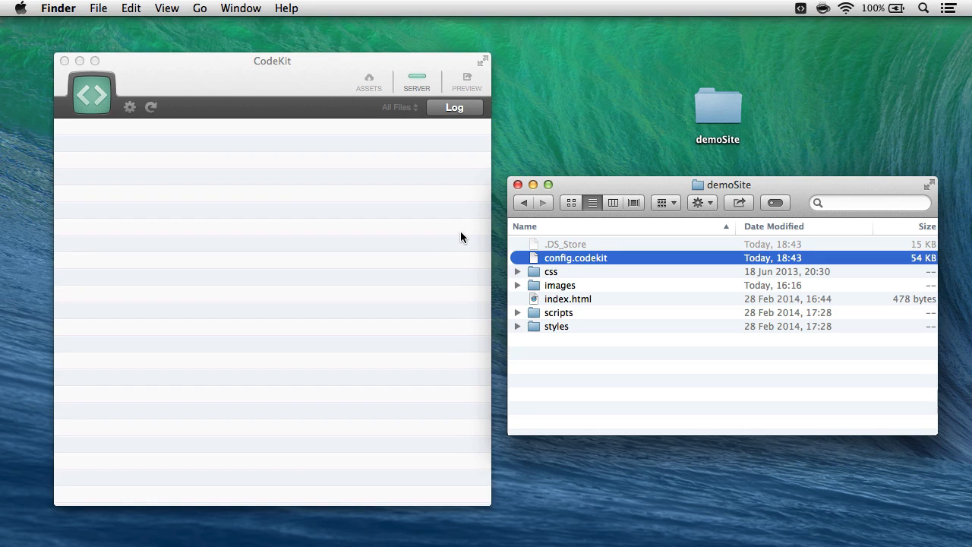
pyautogui.moveTo(535, 254)
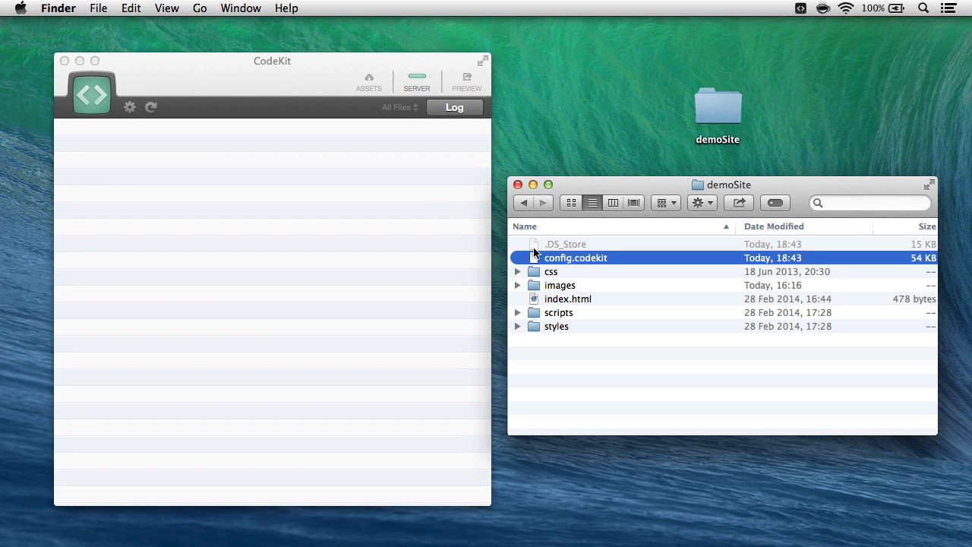
pyautogui.moveTo(684, 223)
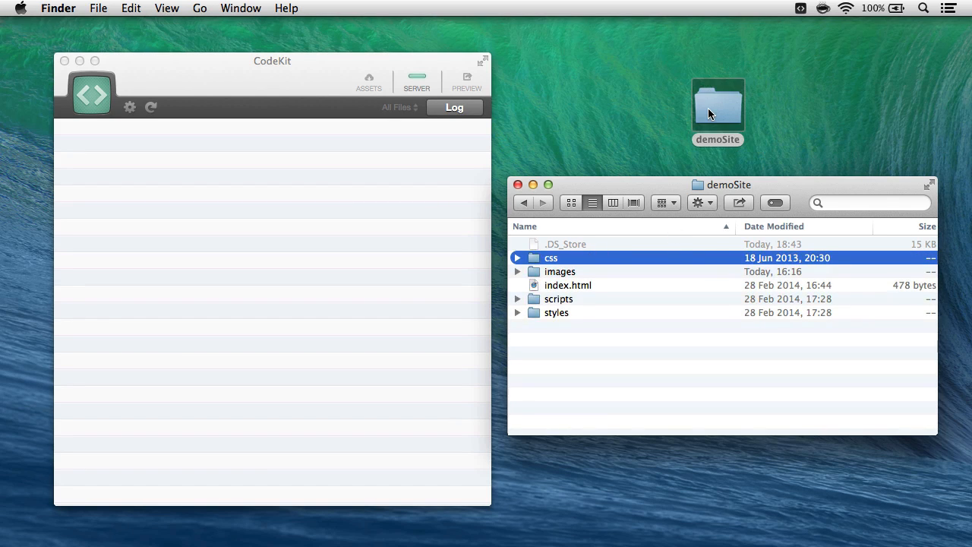
# - Drop the demoSite folder on CodeKit's add-as-project zone and expand its scripts folder
pyautogui.moveTo(718, 114); pyautogui.dragTo(318, 204)
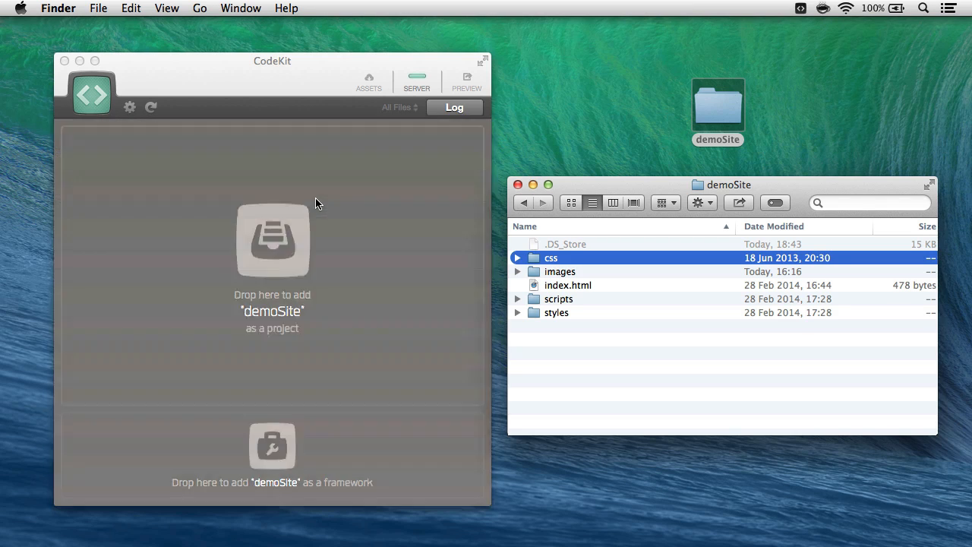
pyautogui.moveTo(718, 110); pyautogui.dragTo(272, 241)
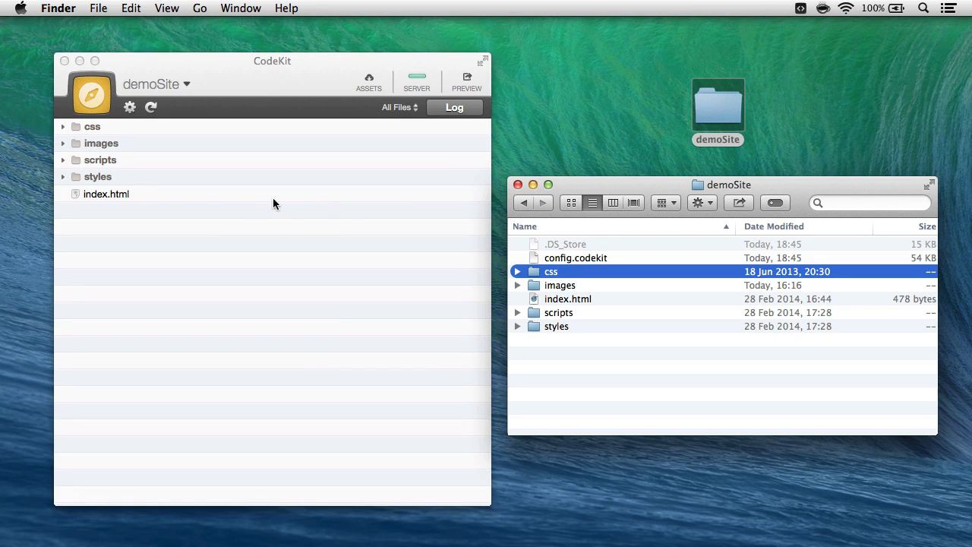
pyautogui.click(113, 177)
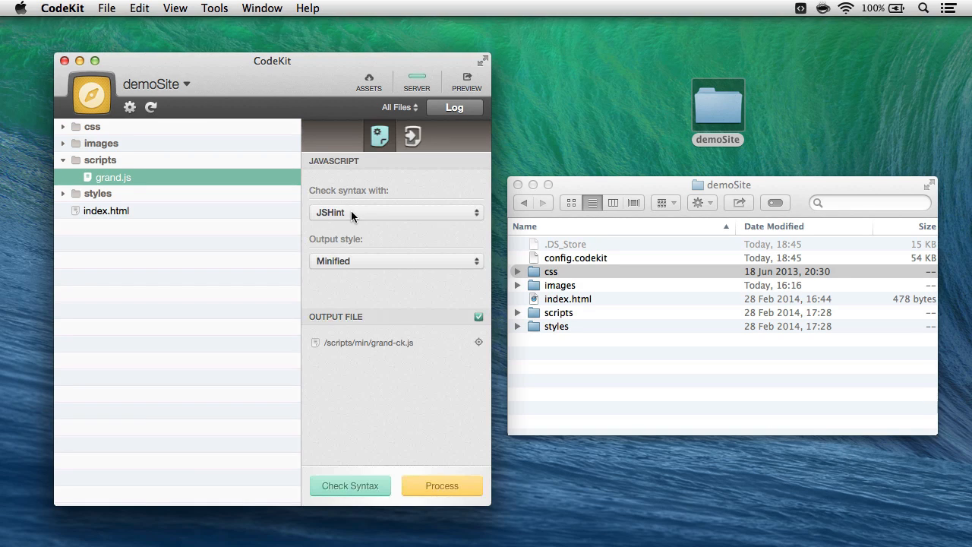
# - Keep grand.js output style Minified, then show demoSite's JSHint syntax-checker options
pyautogui.click(396, 261)
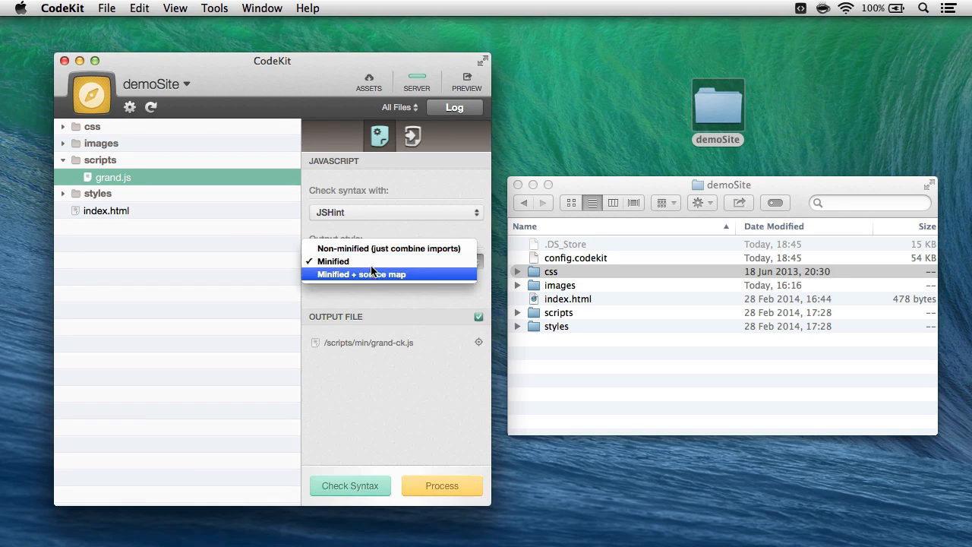
pyautogui.click(333, 260)
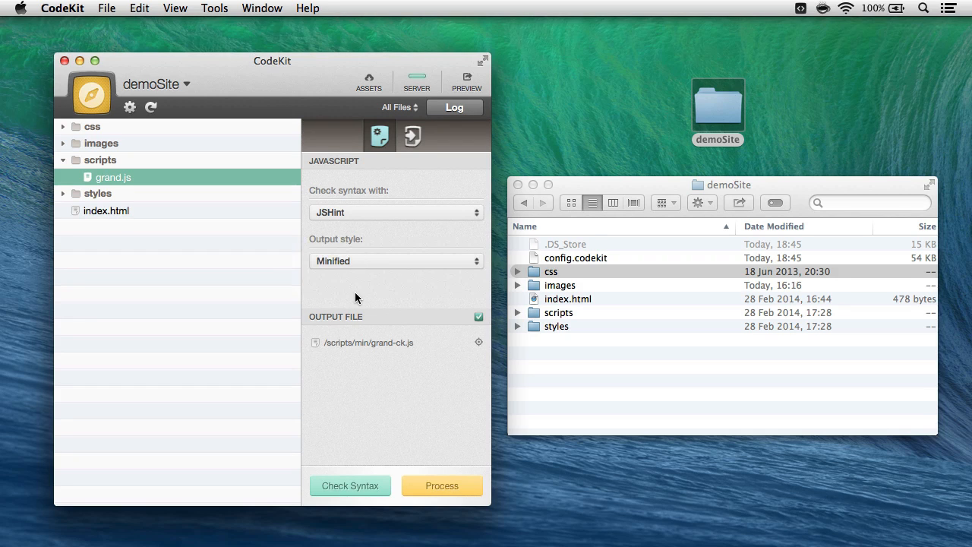
pyautogui.click(129, 106)
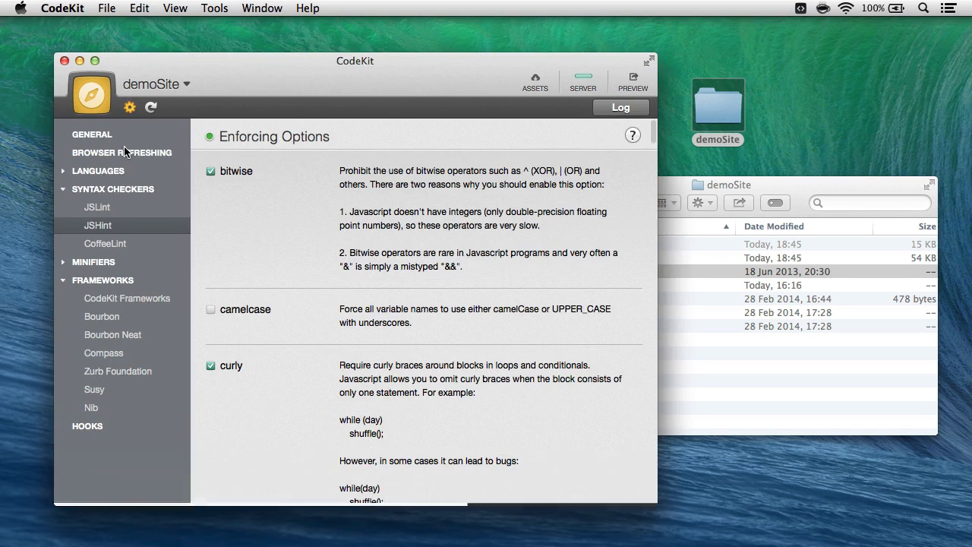
# - Review the JSHint Enforcing Options and close the demoSite project settings
pyautogui.scroll(-3)
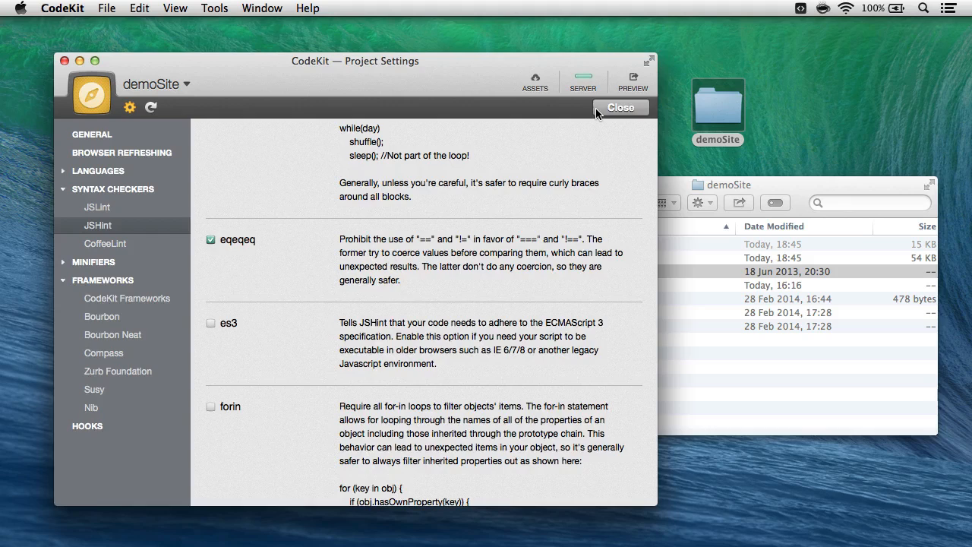
pyautogui.click(106, 8)
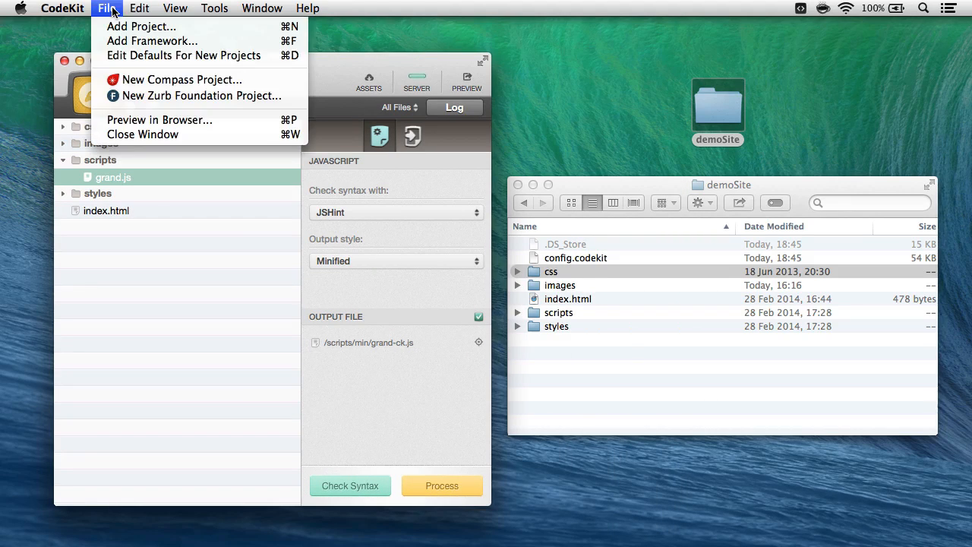
pyautogui.click(184, 55)
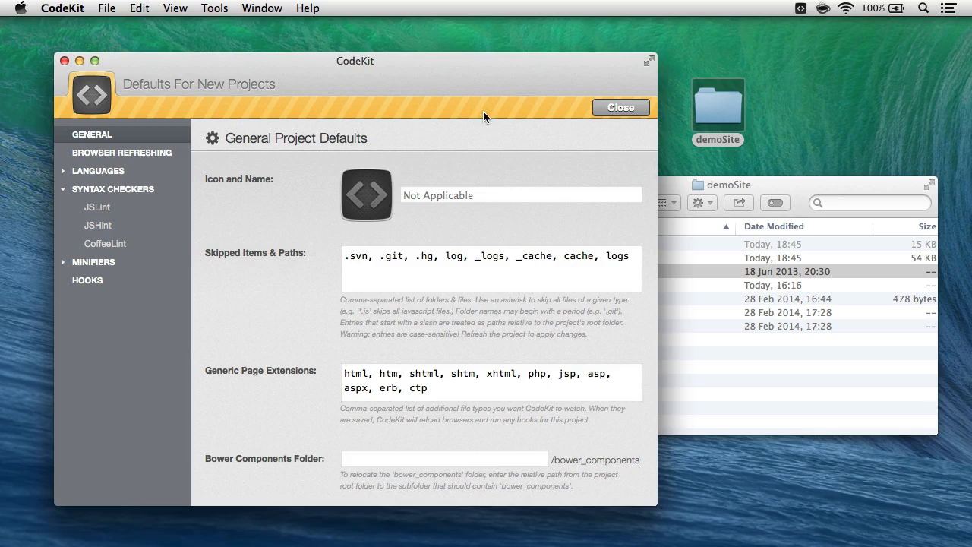
pyautogui.moveTo(477, 237)
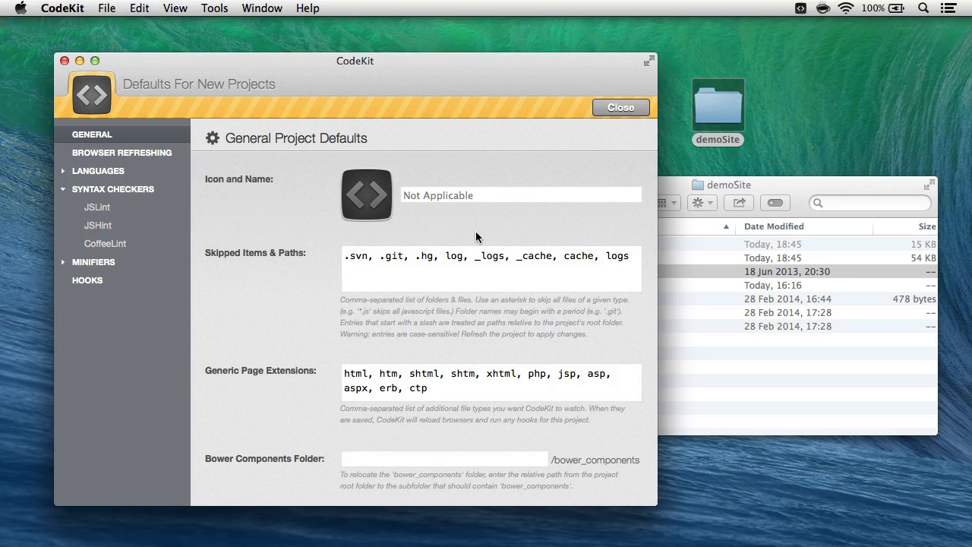
pyautogui.moveTo(129, 196)
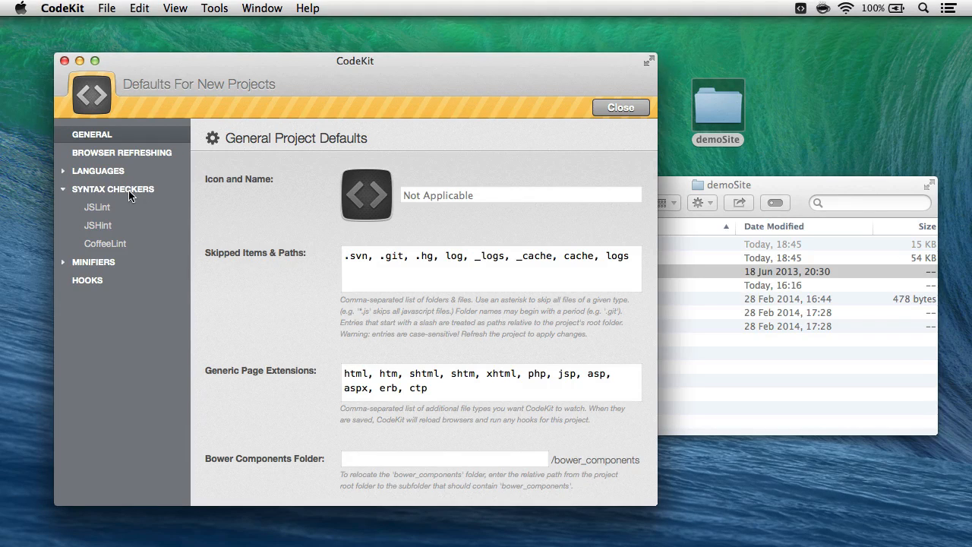
pyautogui.click(121, 152)
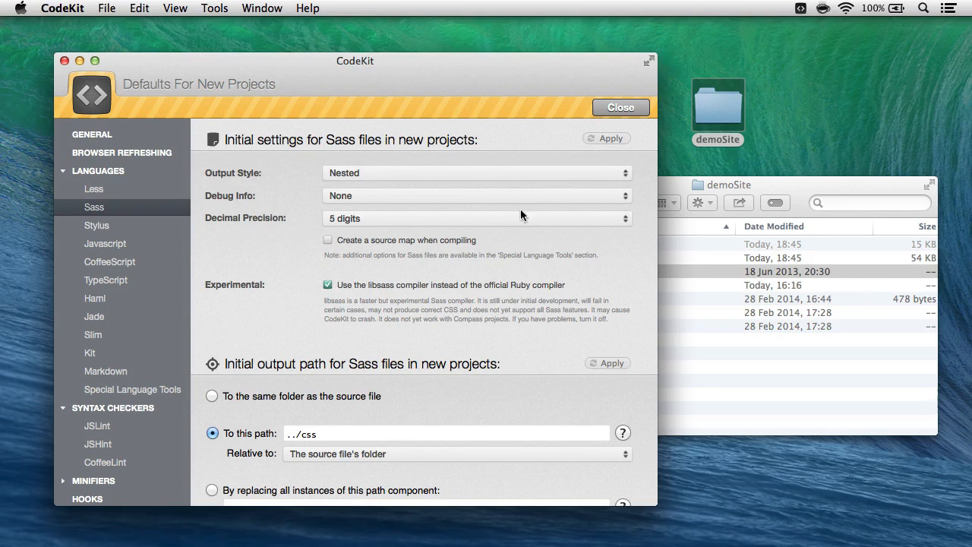
pyautogui.moveTo(464, 388)
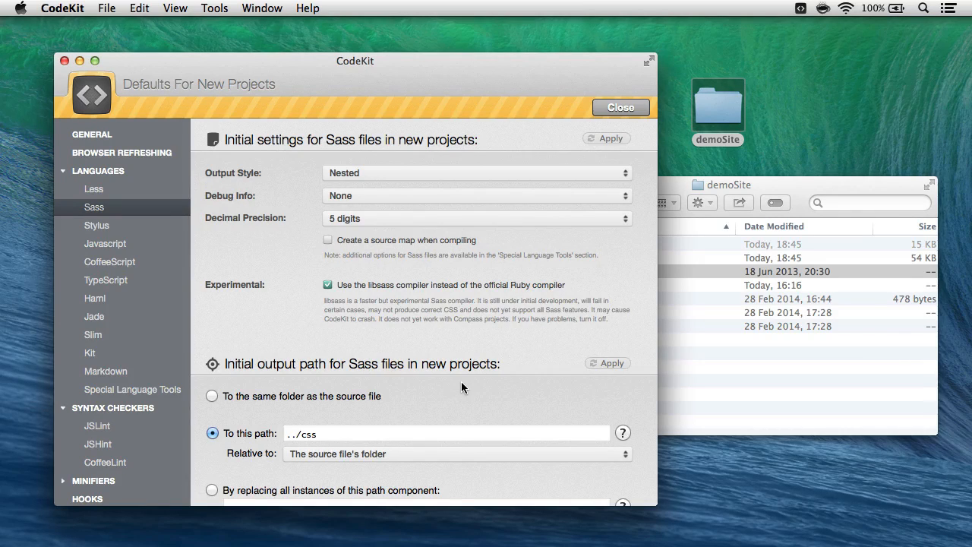
pyautogui.click(620, 107)
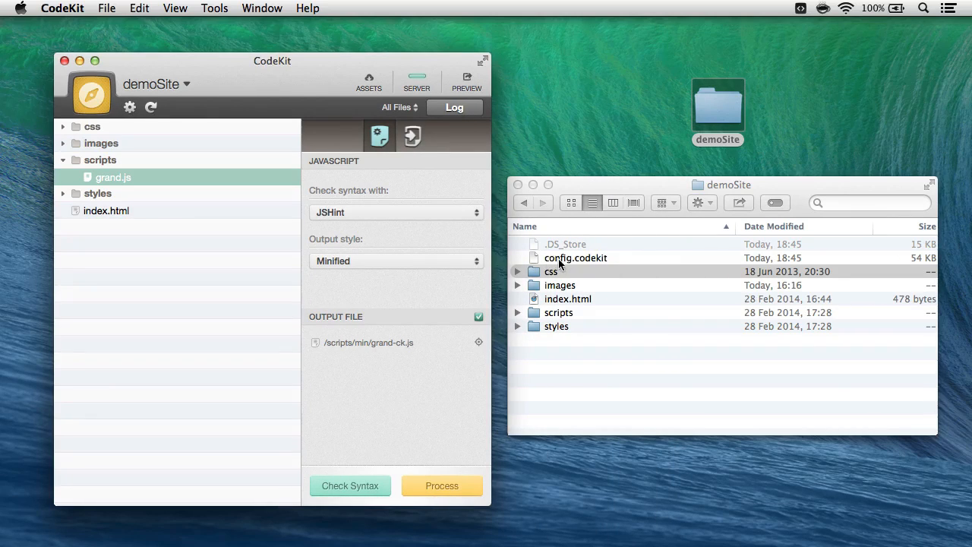
pyautogui.moveTo(651, 119)
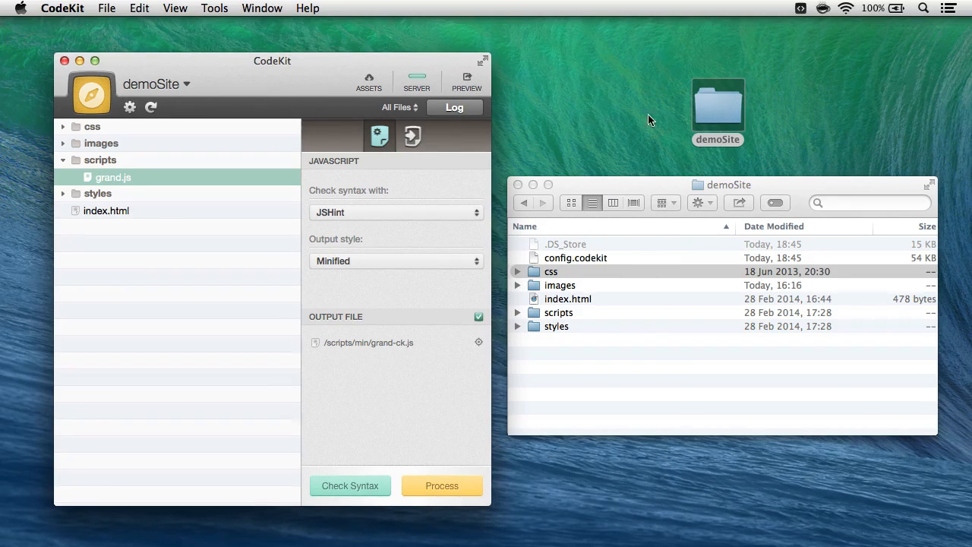
pyautogui.moveTo(642, 283)
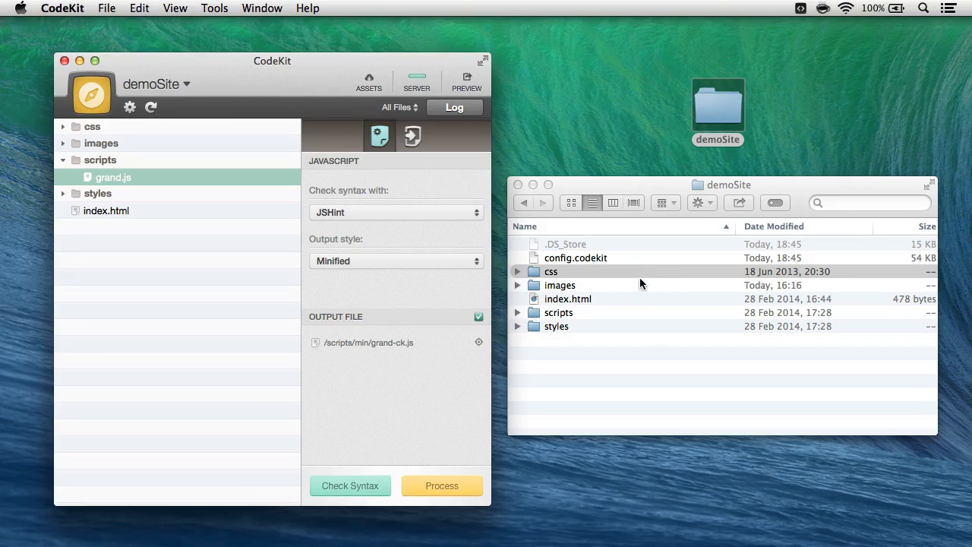
pyautogui.moveTo(586, 257)
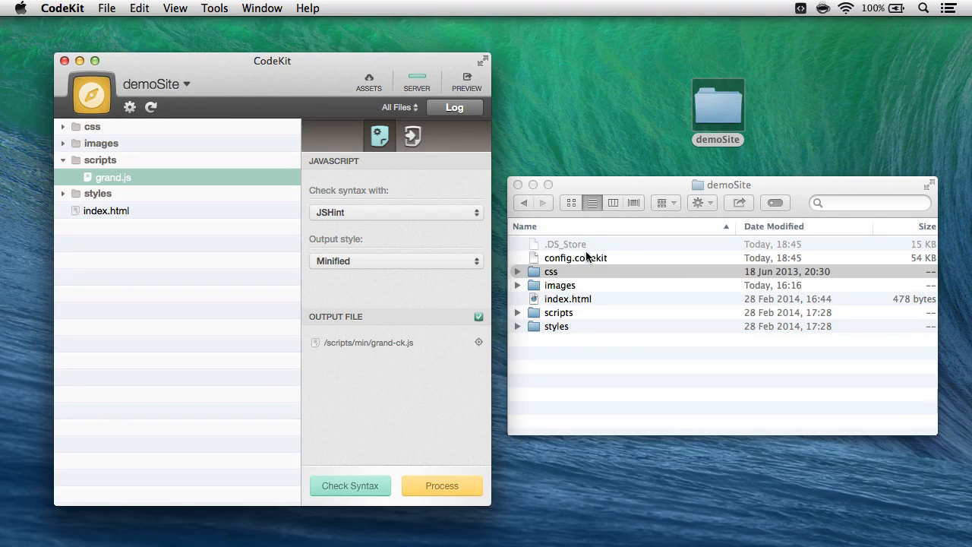
pyautogui.moveTo(605, 364)
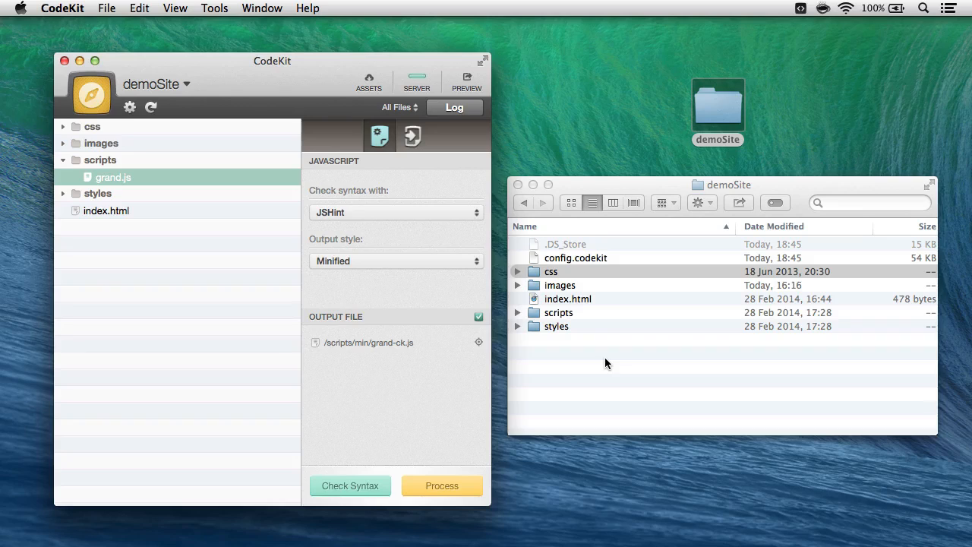
pyautogui.moveTo(107, 7)
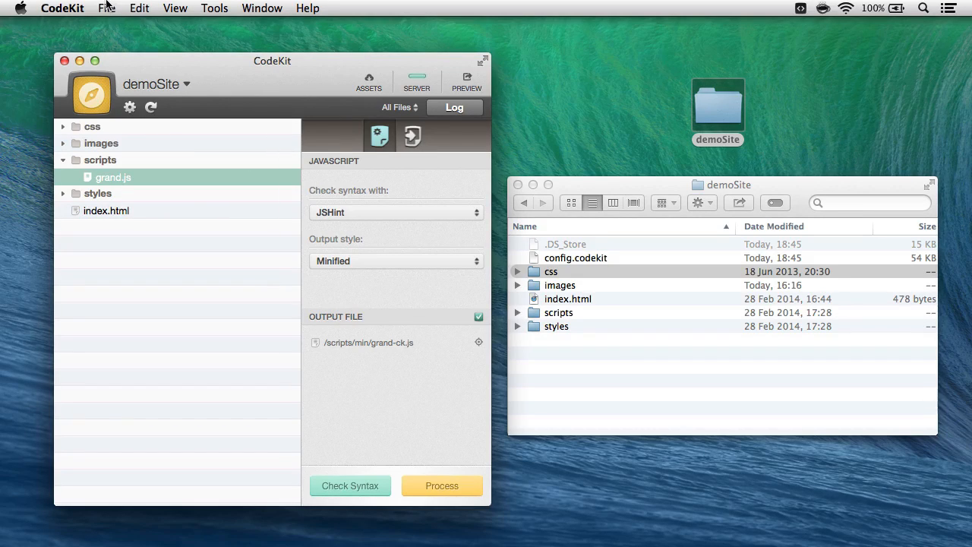
pyautogui.moveTo(656, 192)
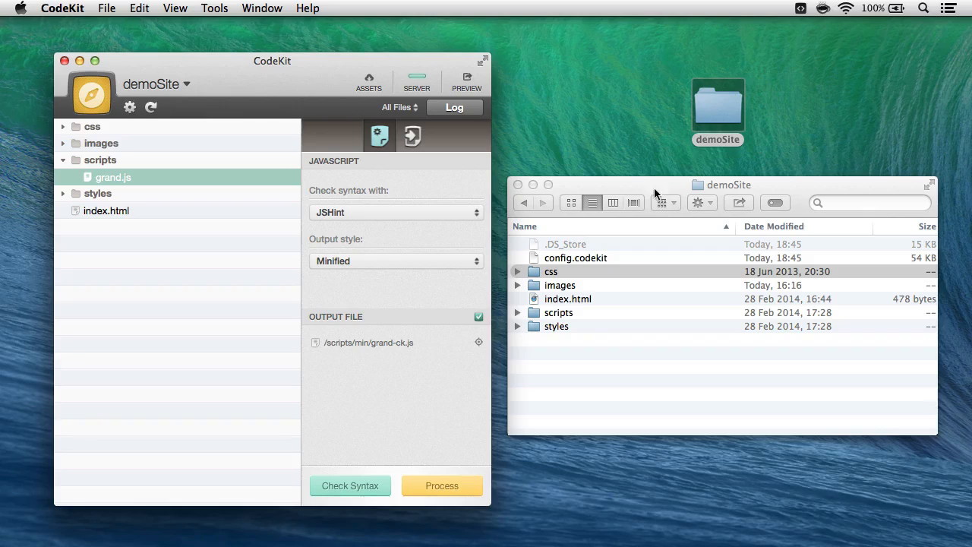
pyautogui.moveTo(593, 264)
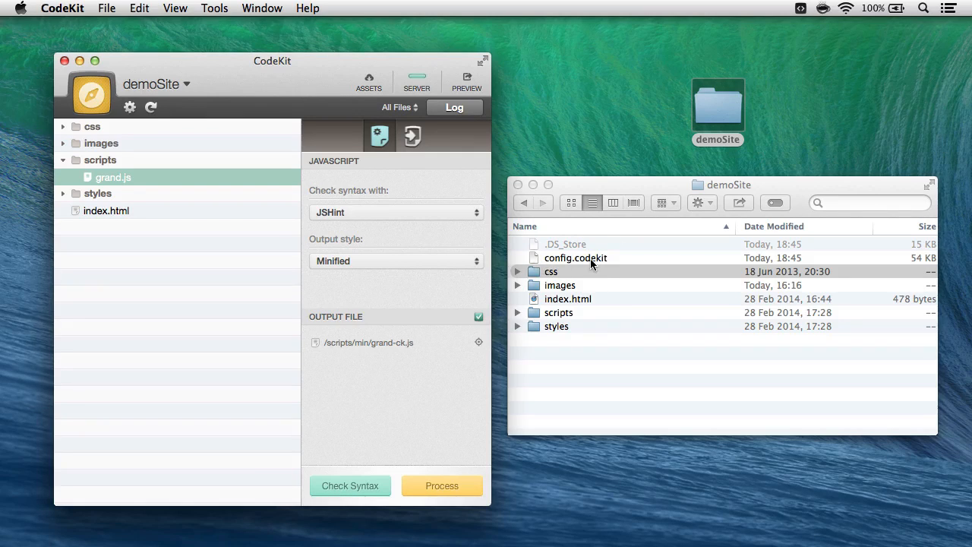
pyautogui.moveTo(602, 265)
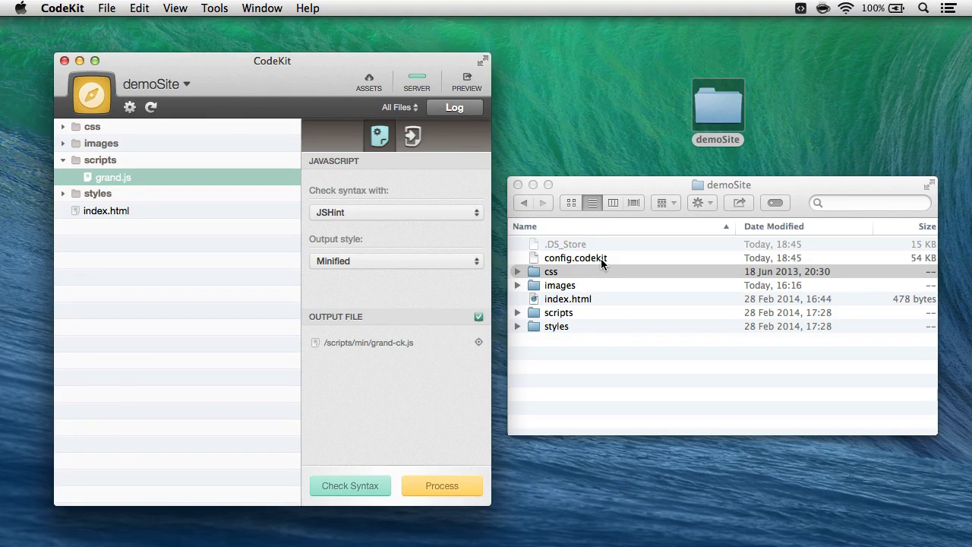